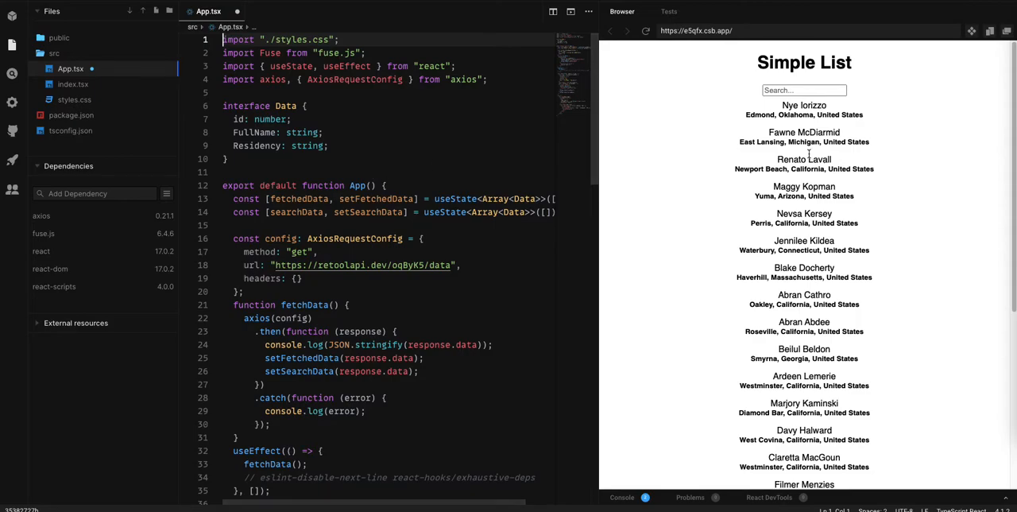
Try typing 'n' in the finished app's search box, then move on to a new React TypeScript sandbox
click(804, 89)
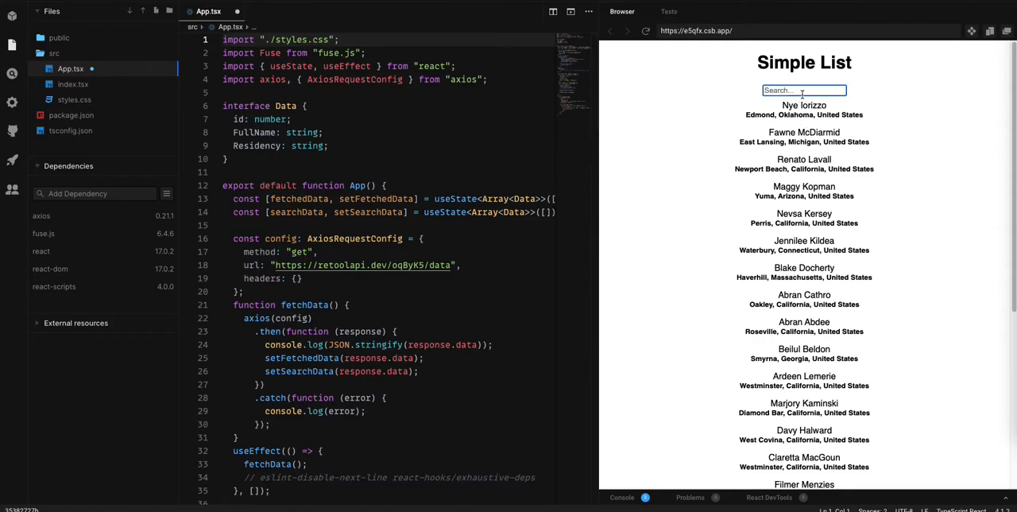
text(n)
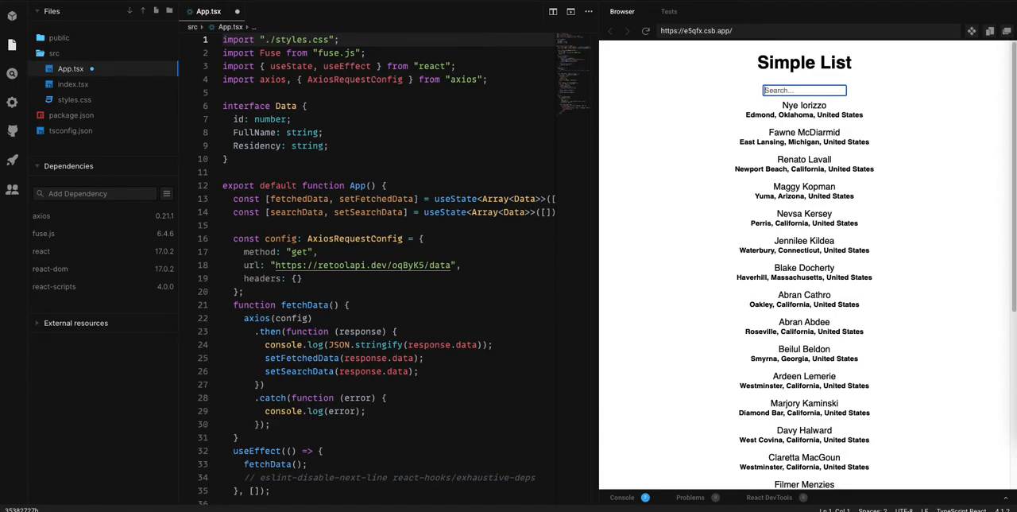
scroll(down, 3)
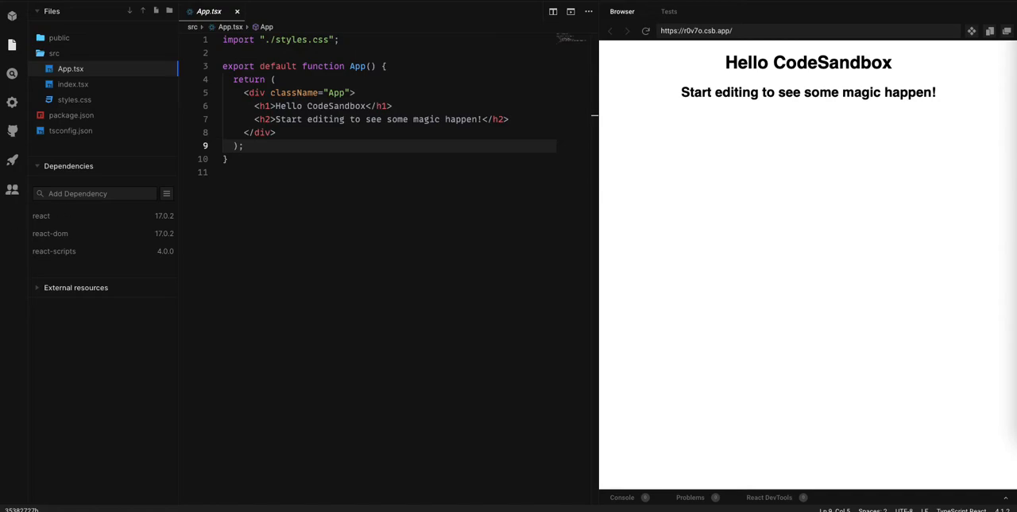
Add axios and fuse.js as project dependencies via the Add Dependency search
click(95, 193)
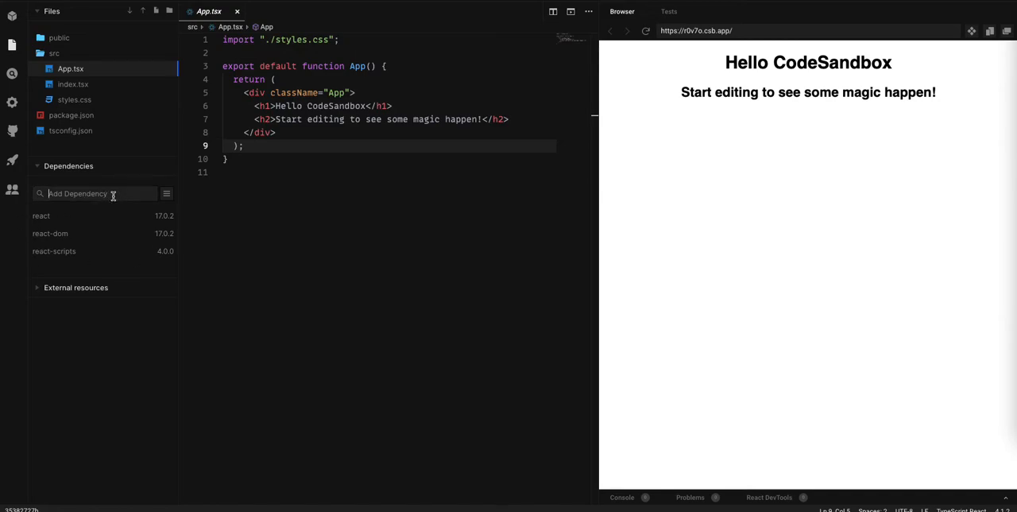
text(axios)
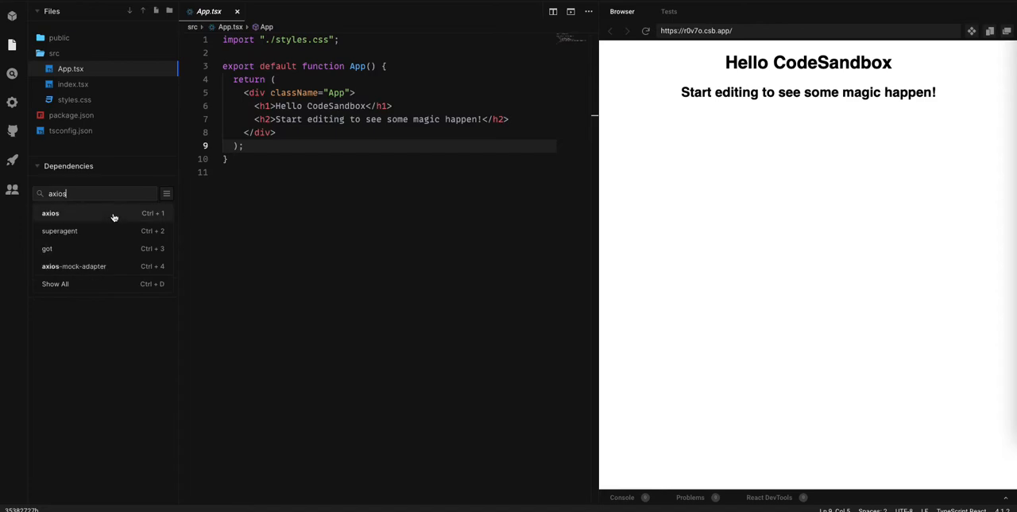
click(51, 213)
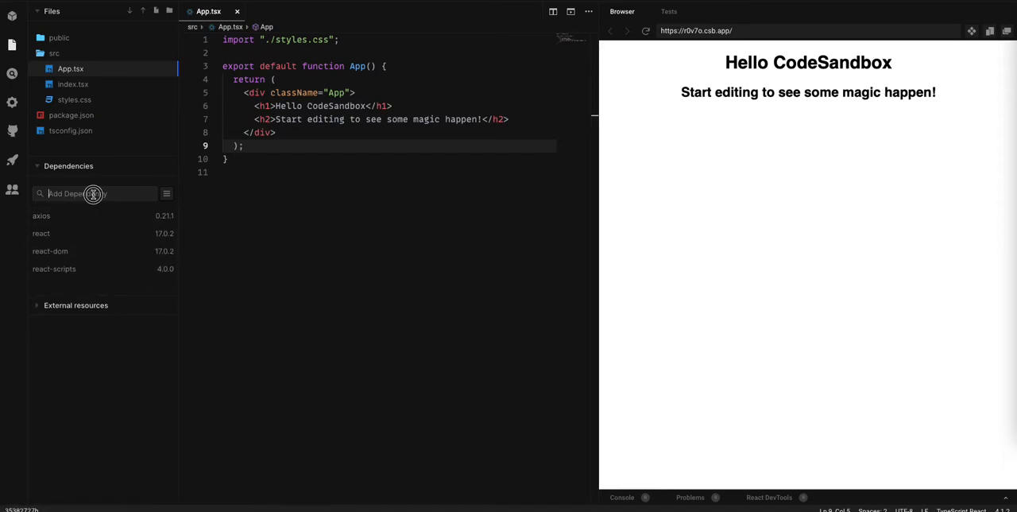
text(fuse.)
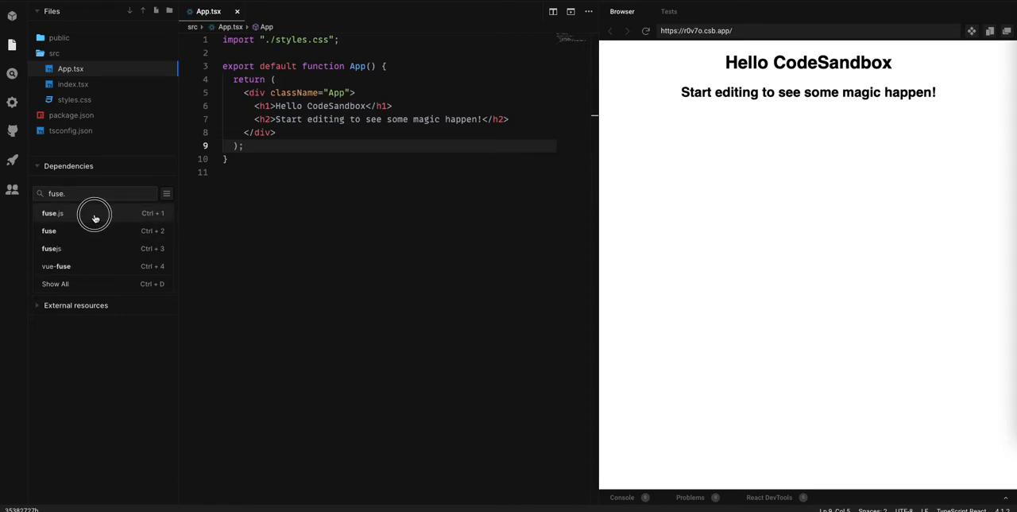
click(52, 213)
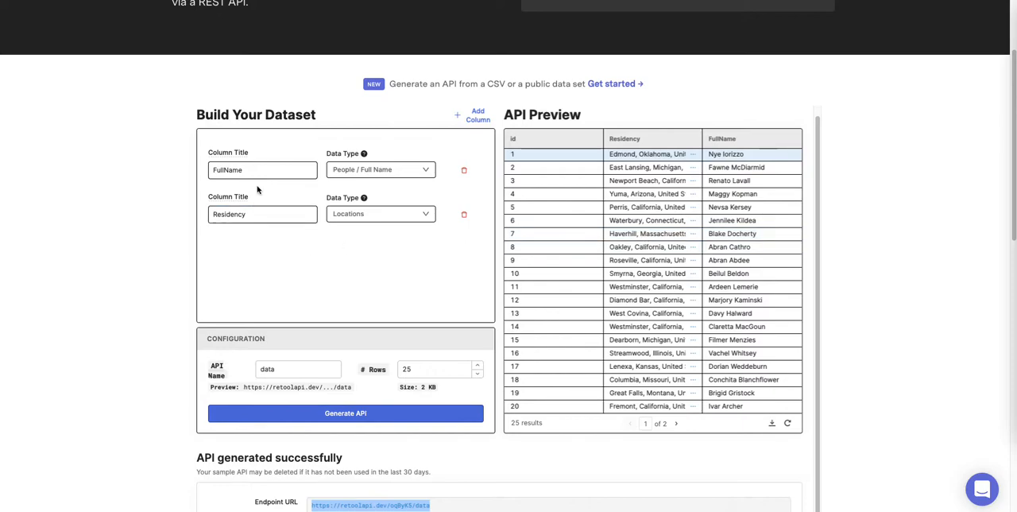
mouse_move(207, 191)
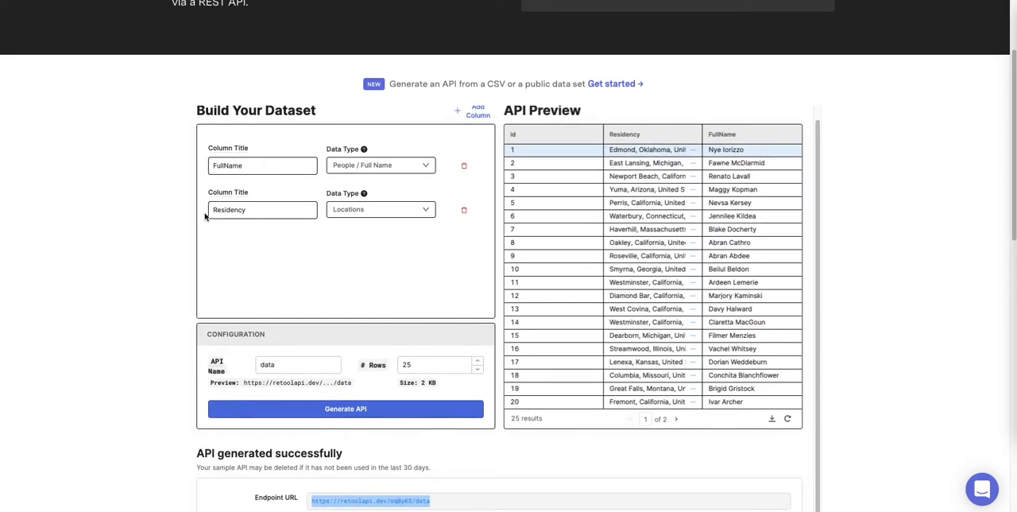
click(262, 210)
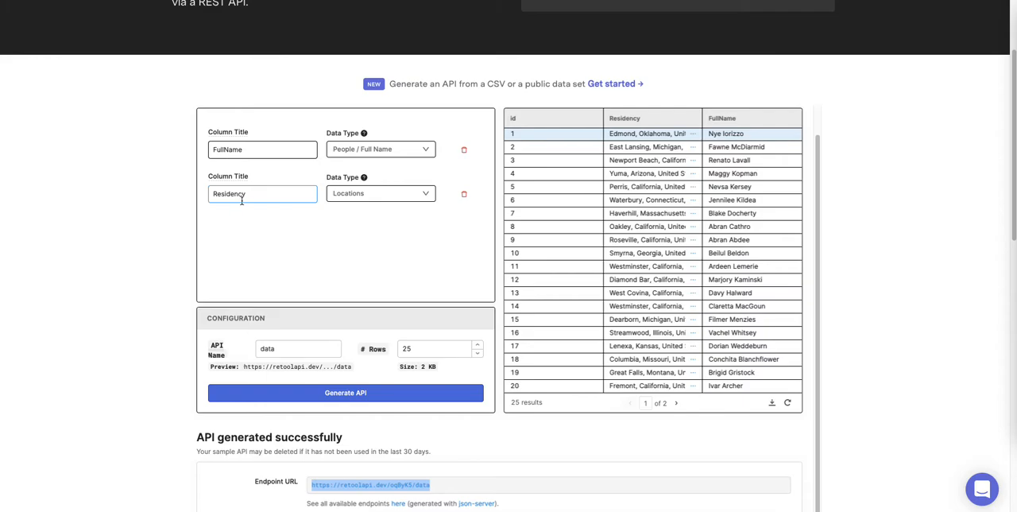
scroll(down, 3)
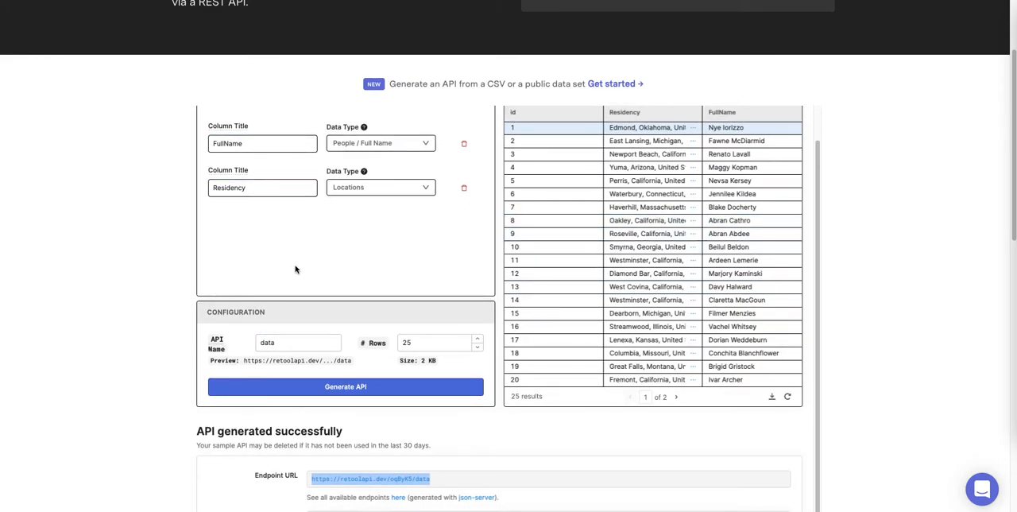
scroll(down, 3)
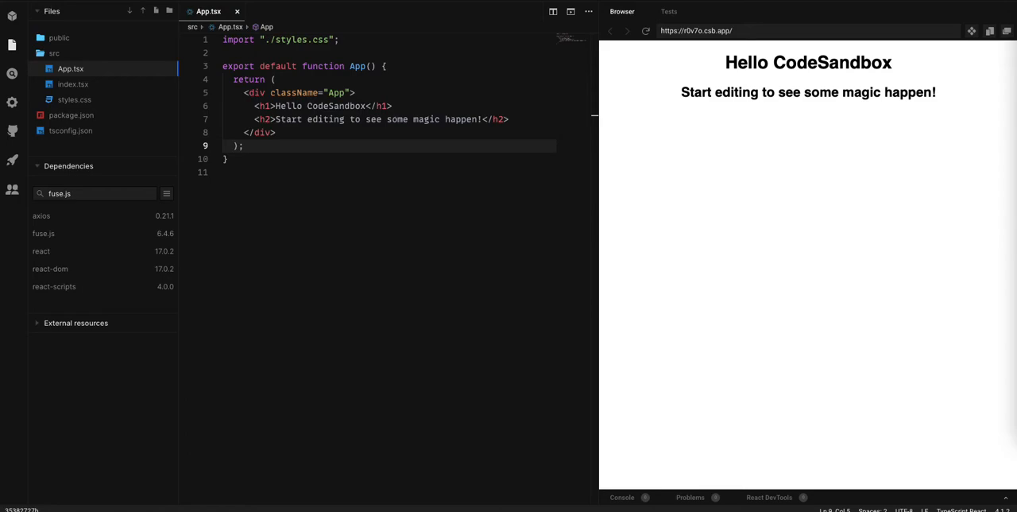
mouse_move(205, 72)
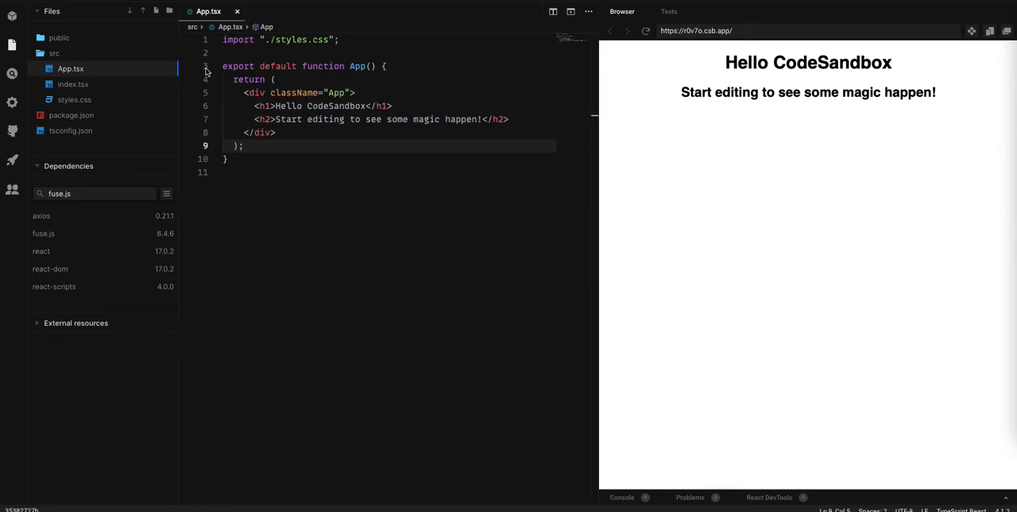
Add 'import axios, { AxiosRequestConfig } from "axios";' below the styles import in App.tsx
text(import axios, { AxiosRequestConfig } from "axios";)
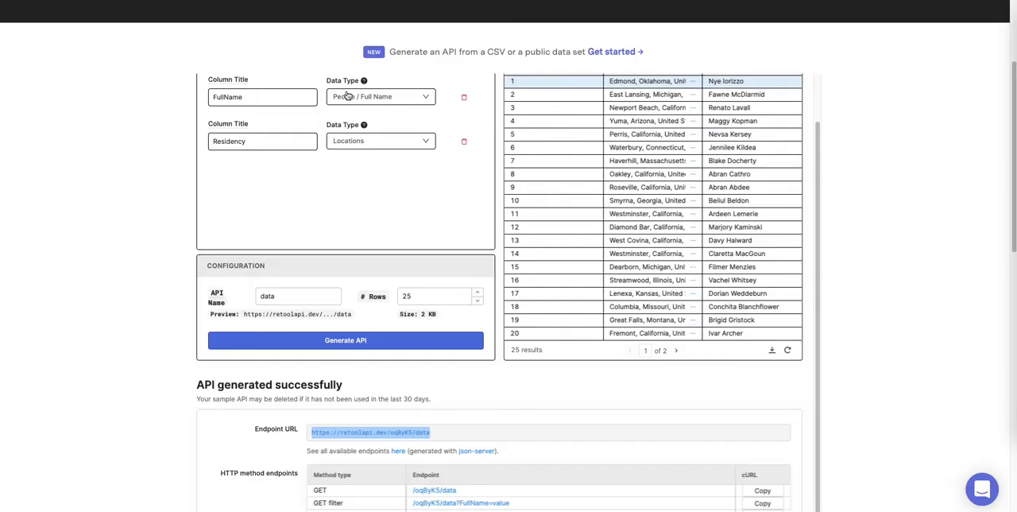
scroll(down, 3)
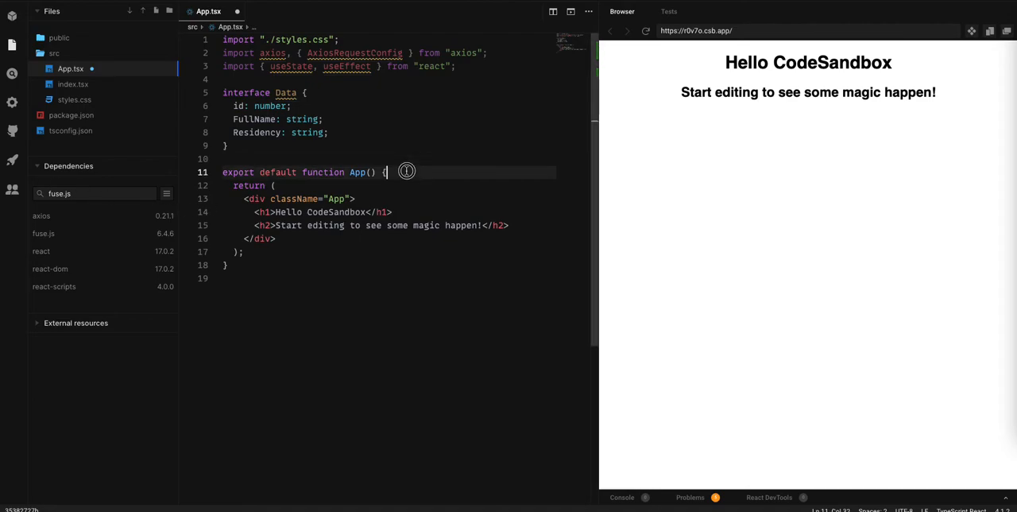
Declare fetchedData and searchData as useState<Array<Data>>([]) with their setters inside App()
text(const [fetchedData, setFetchedData] = useState<Array<Data>>([)
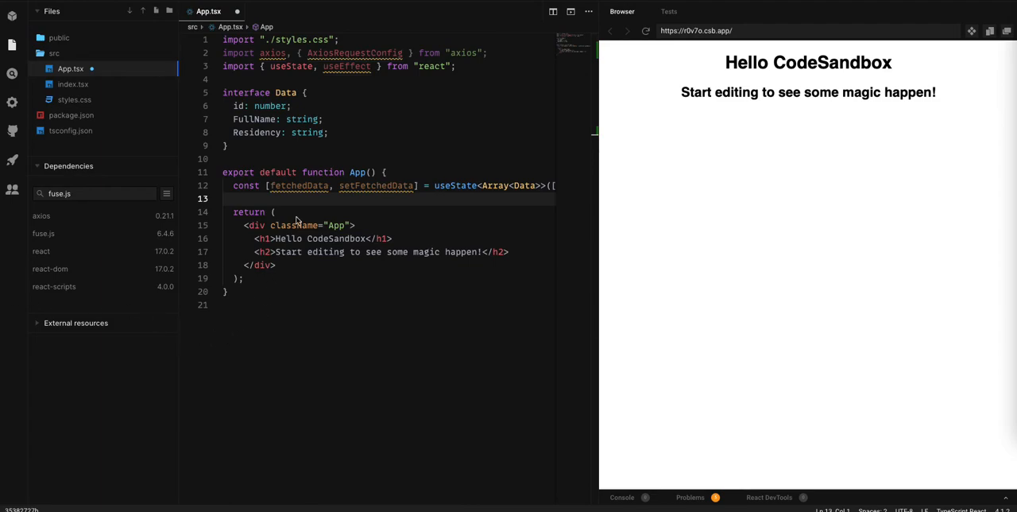
text(const [searchData, setSearchData] = useState<Array<Data>>([]);)
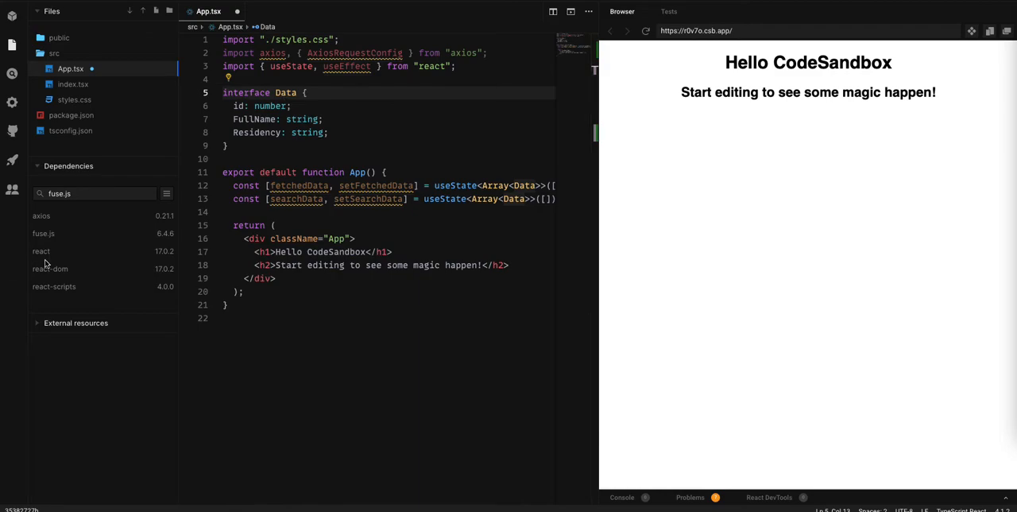
click(273, 213)
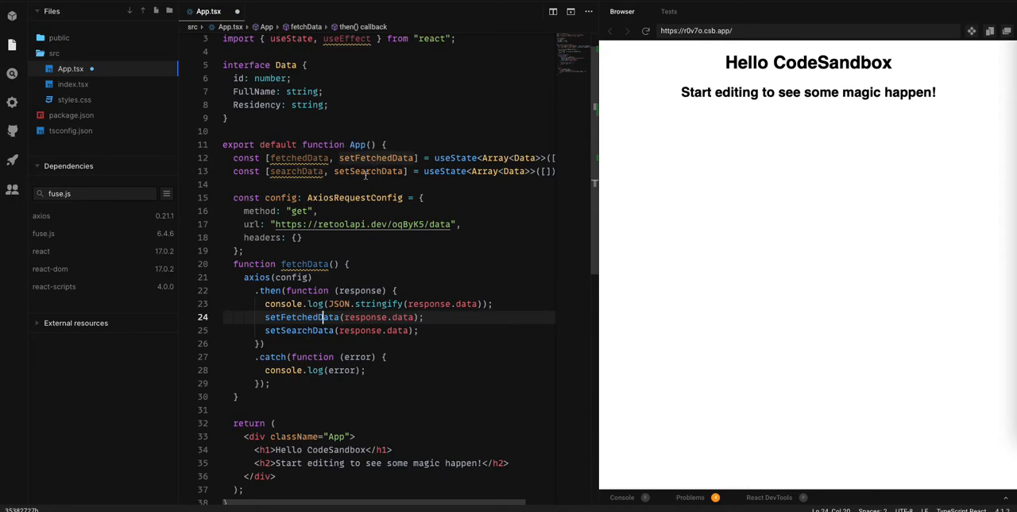
Write the axios GET config for the retoolapi URL and a fetchData function setting both state arrays
scroll(down, 3)
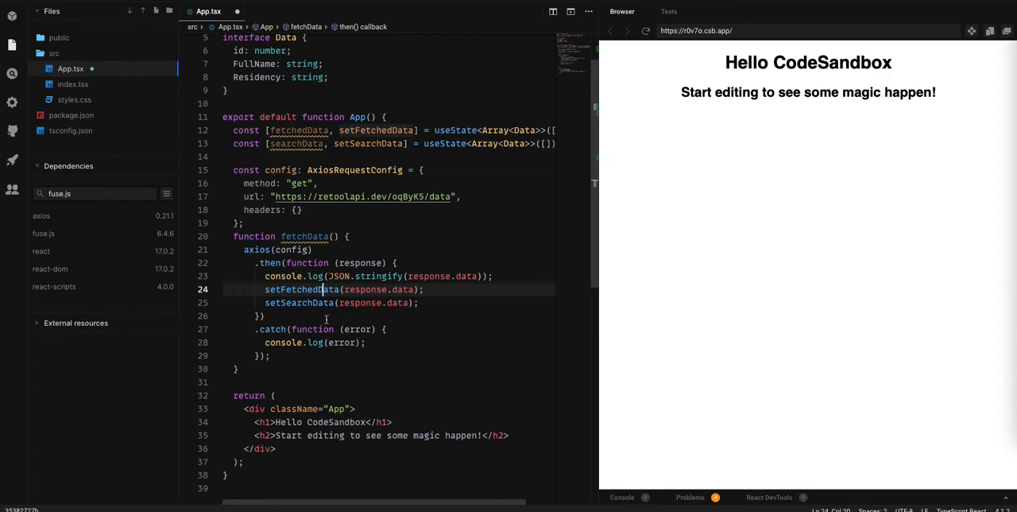
mouse_move(326, 321)
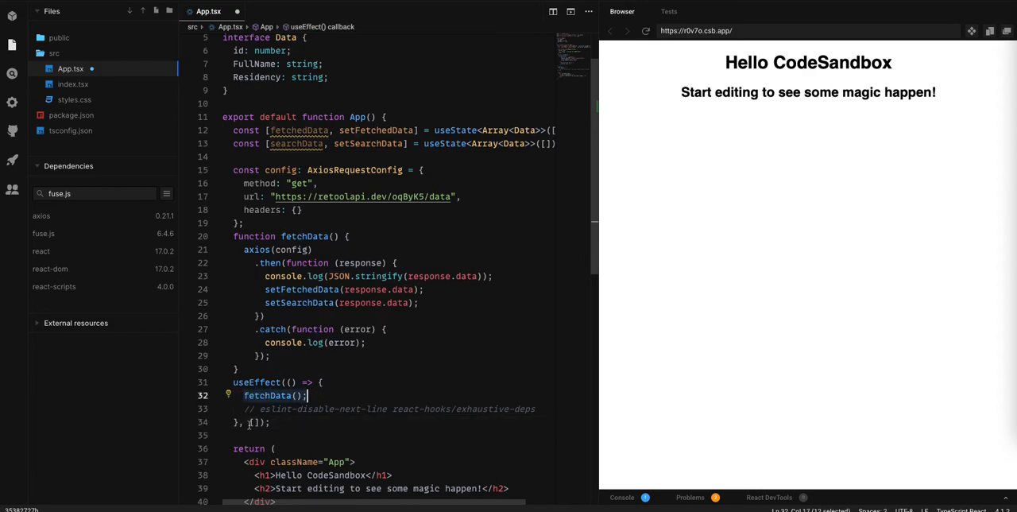
Add a useEffect with an empty dependency array calling fetchData(), with an exhaustive-deps lint suppression
click(252, 422)
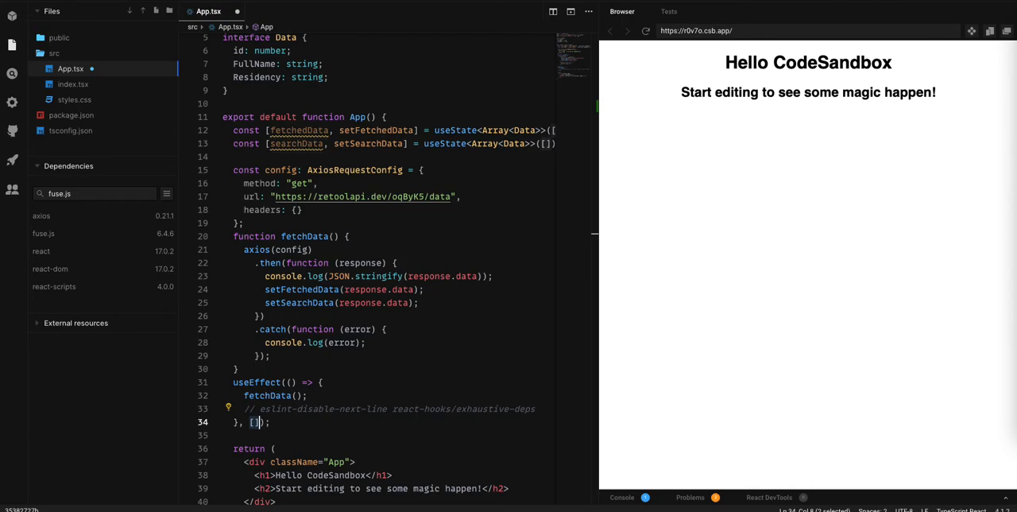
scroll(down, 3)
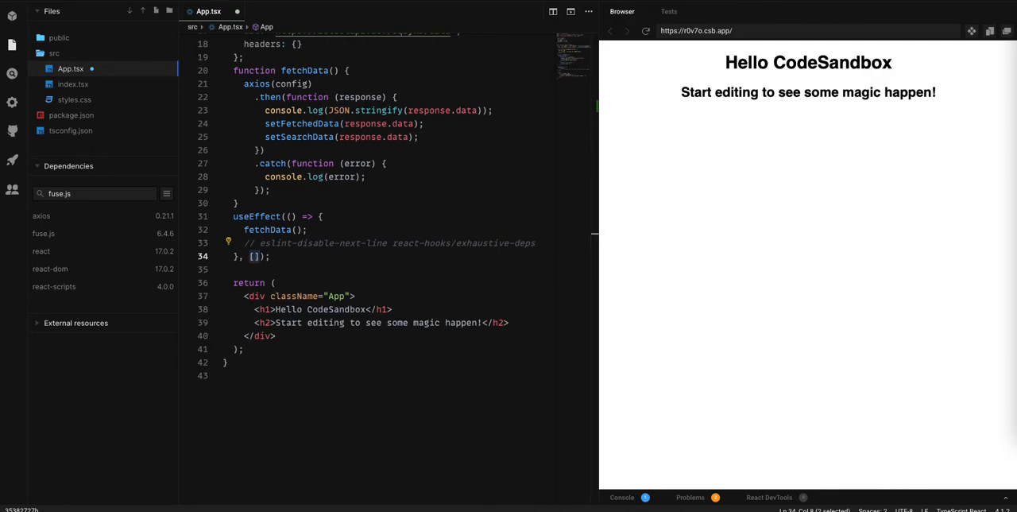
mouse_move(302, 347)
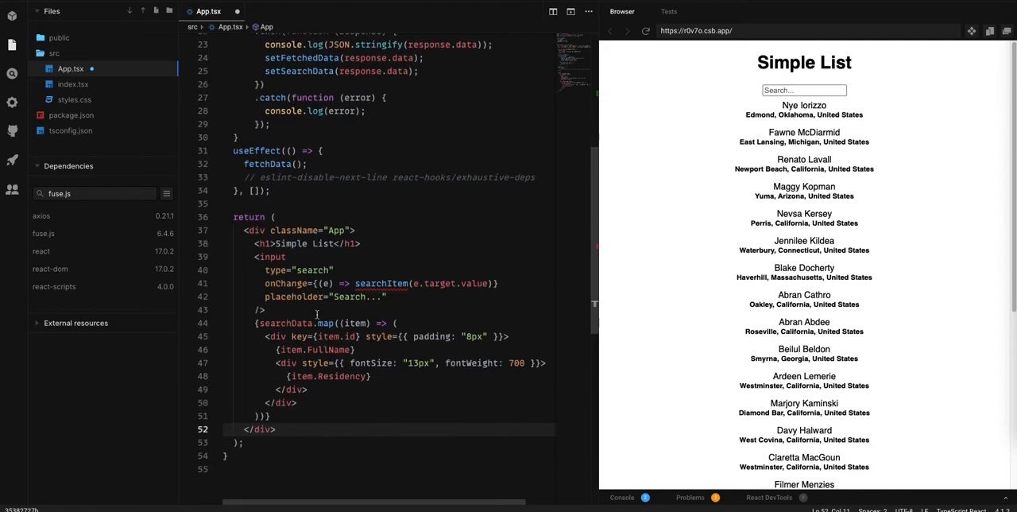
Edit the JSX: h1 'Simple List', a search input calling searchItem onChange, and searchData.map showing FullName and bold Residency
click(804, 89)
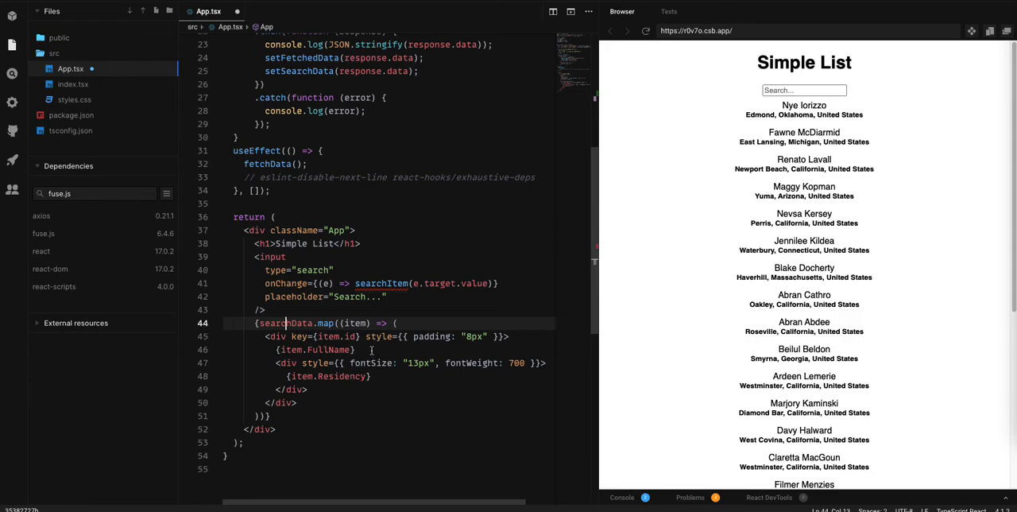
mouse_move(351, 321)
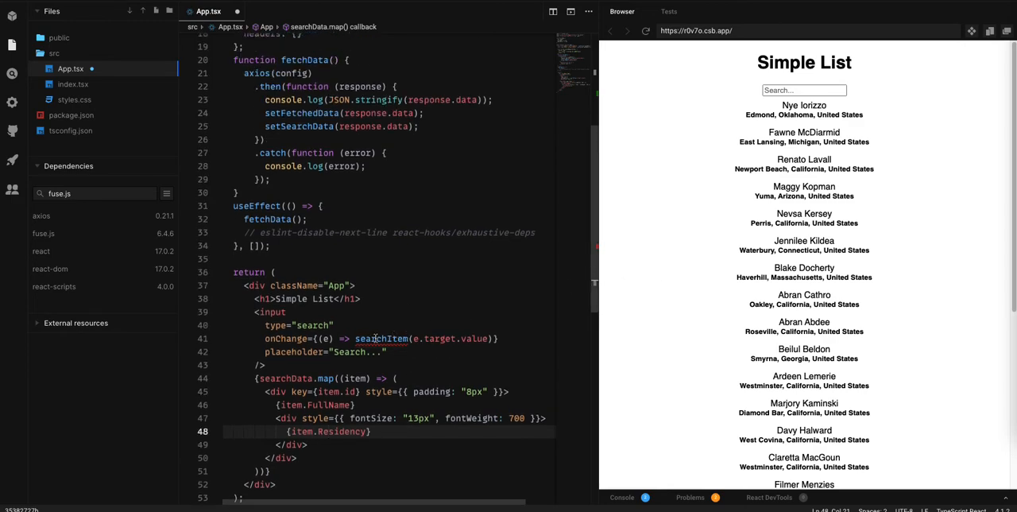
click(374, 339)
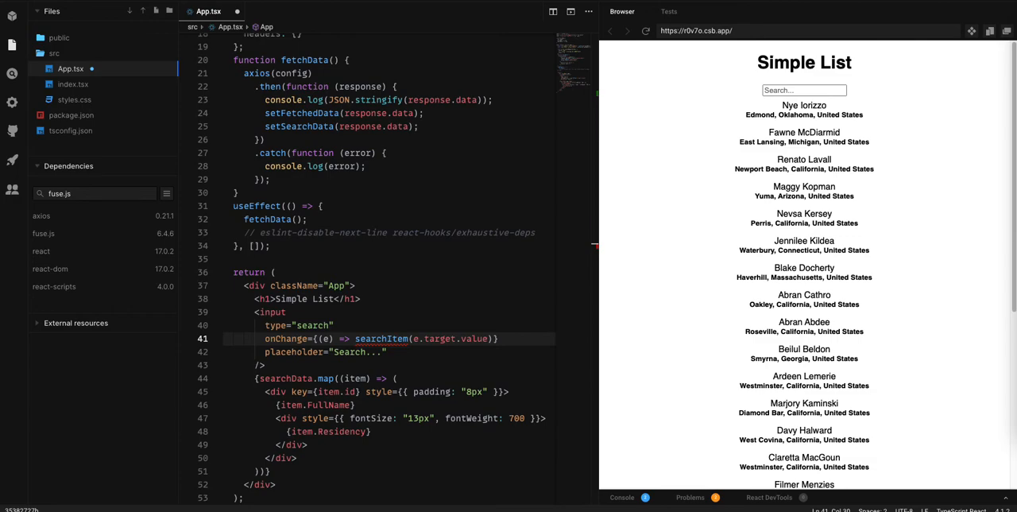
click(250, 257)
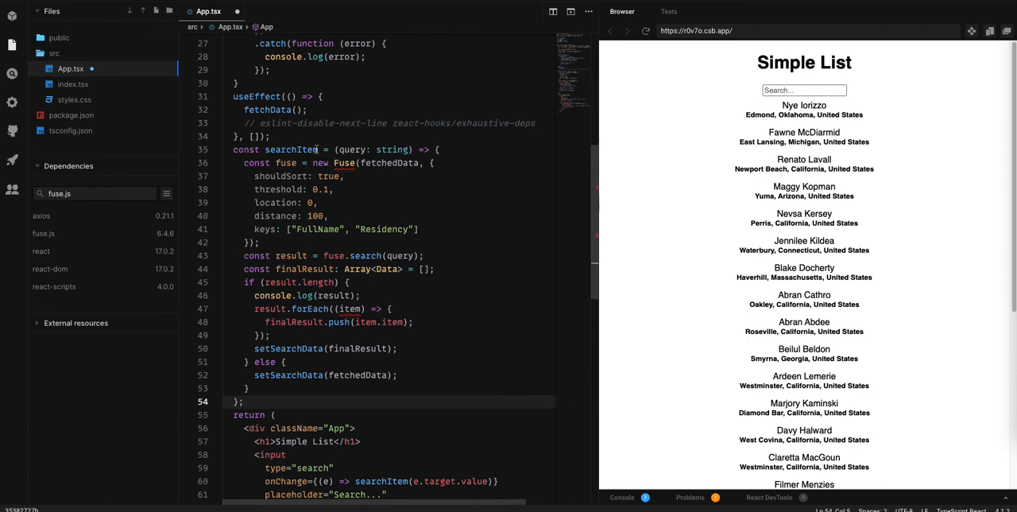
Write searchItem creating new Fuse(fetchedData) with shouldSort, threshold 0.1 and keys FullName and Residency
scroll(down, 3)
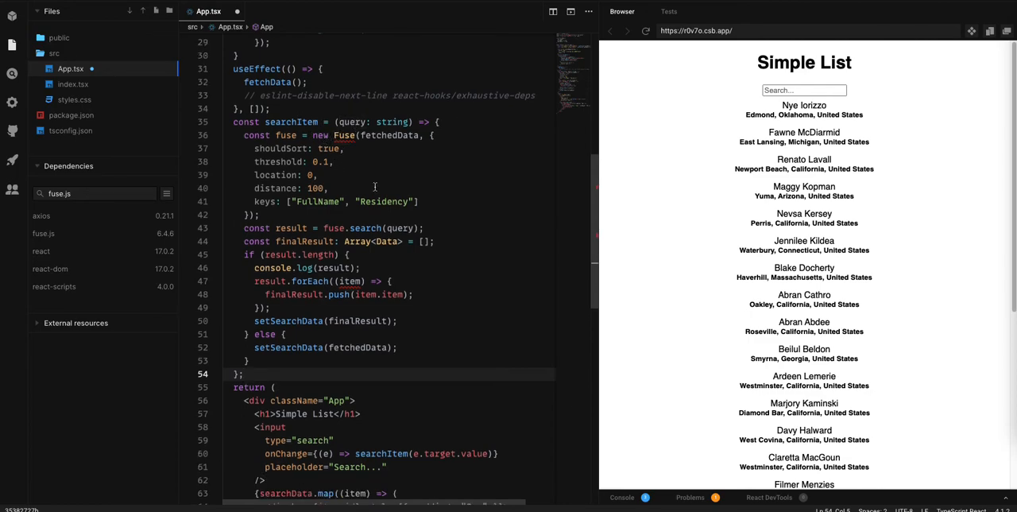
scroll(down, 3)
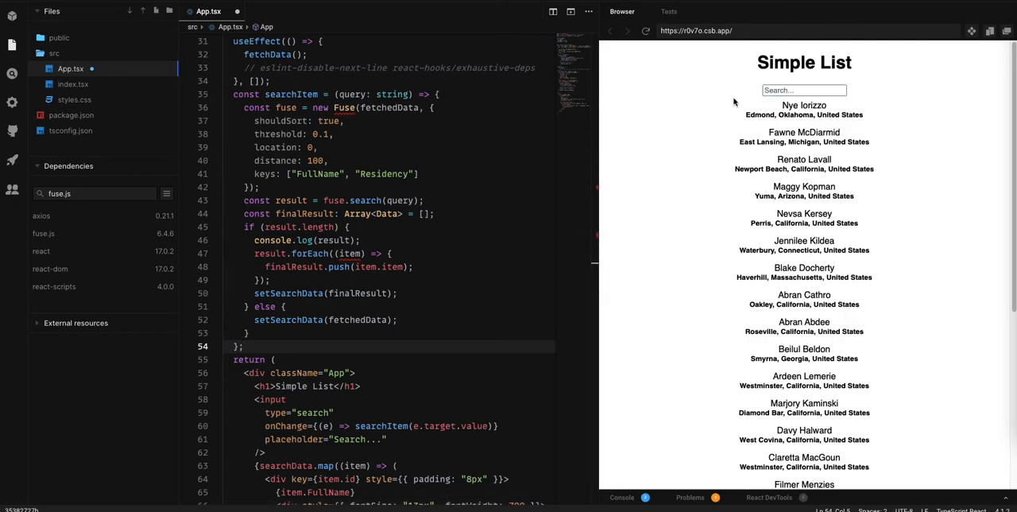
click(804, 89)
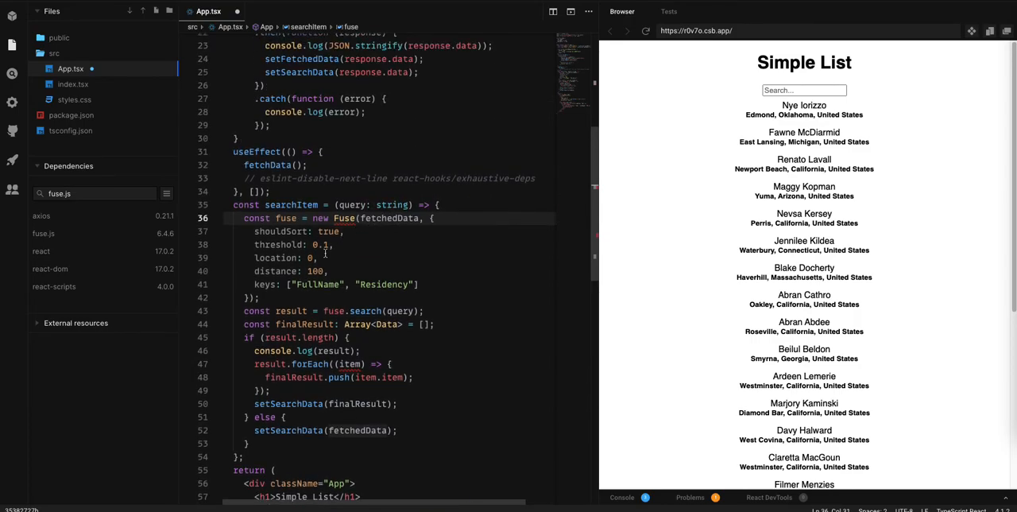
scroll(down, 3)
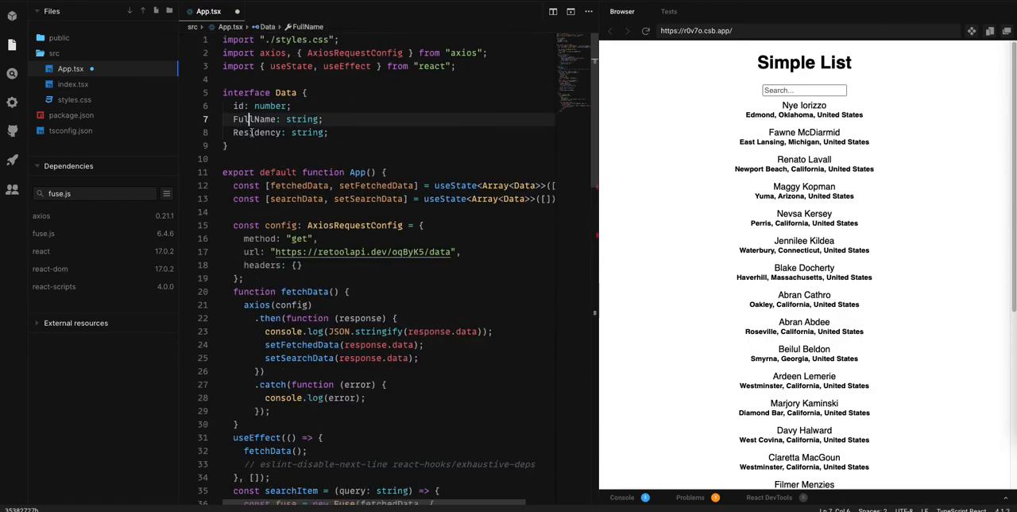
scroll(down, 3)
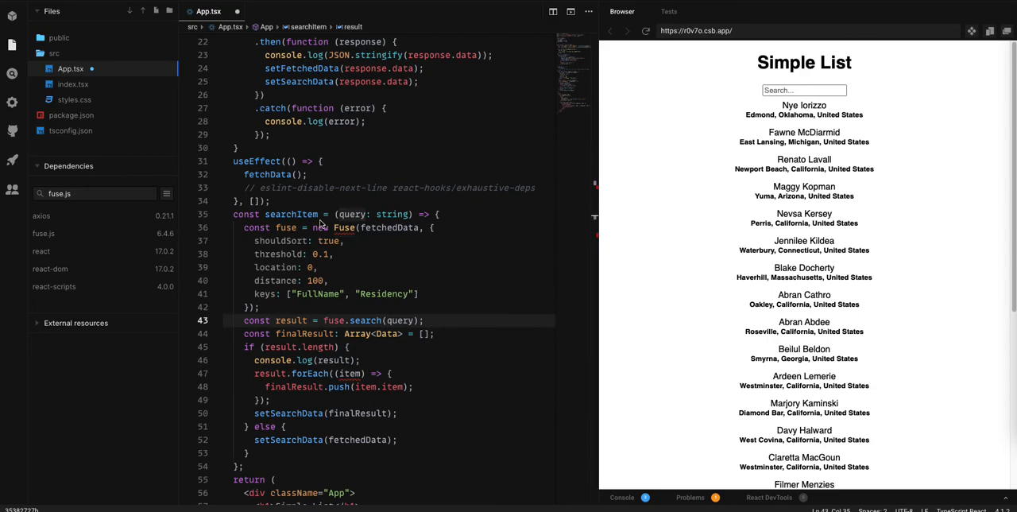
Have searchItem setSearchData to the Fuse results, falling back to fetchedData when nothing matches
scroll(up, 3)
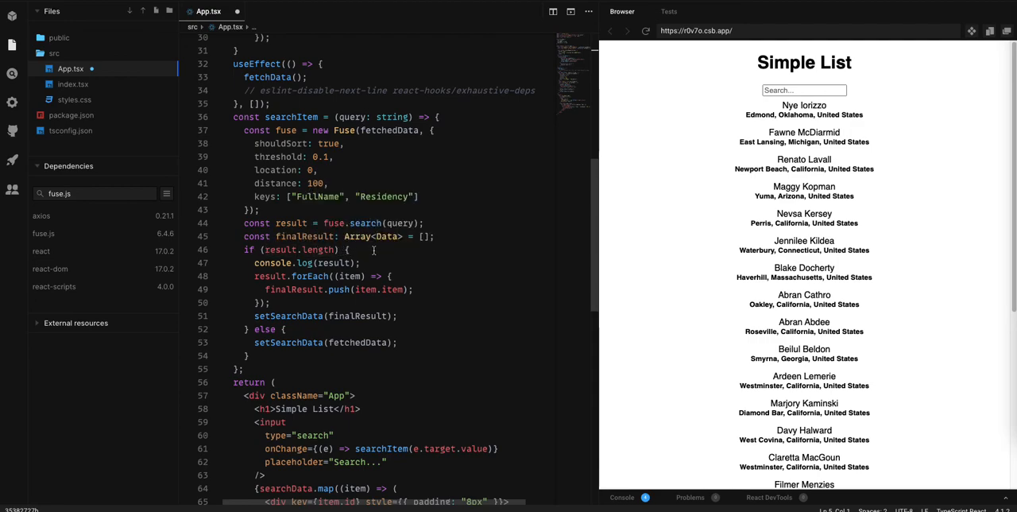
mouse_move(461, 264)
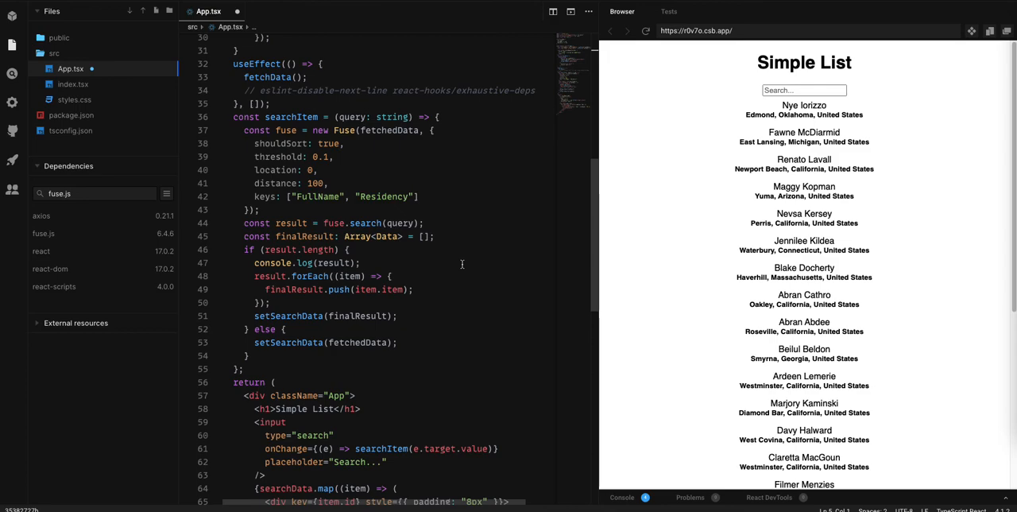
mouse_move(286, 315)
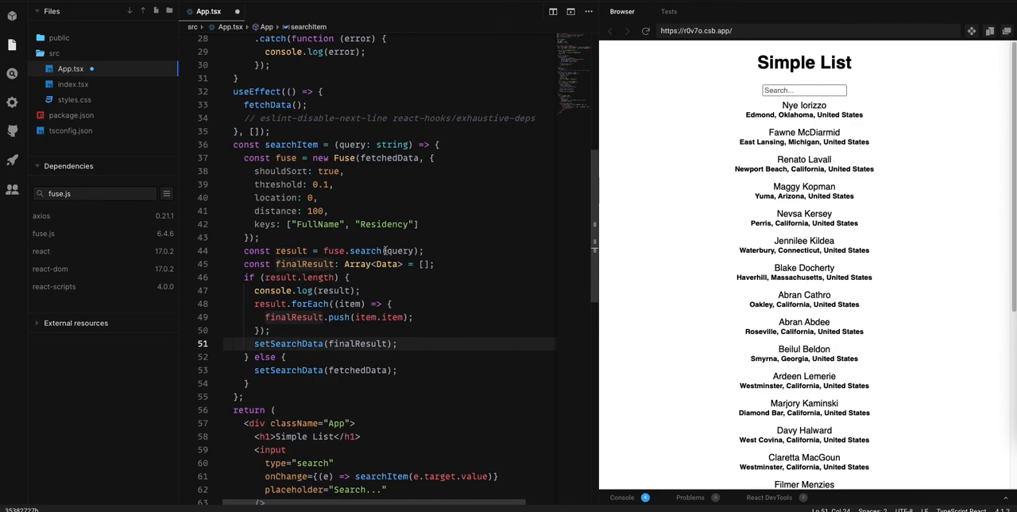
click(365, 369)
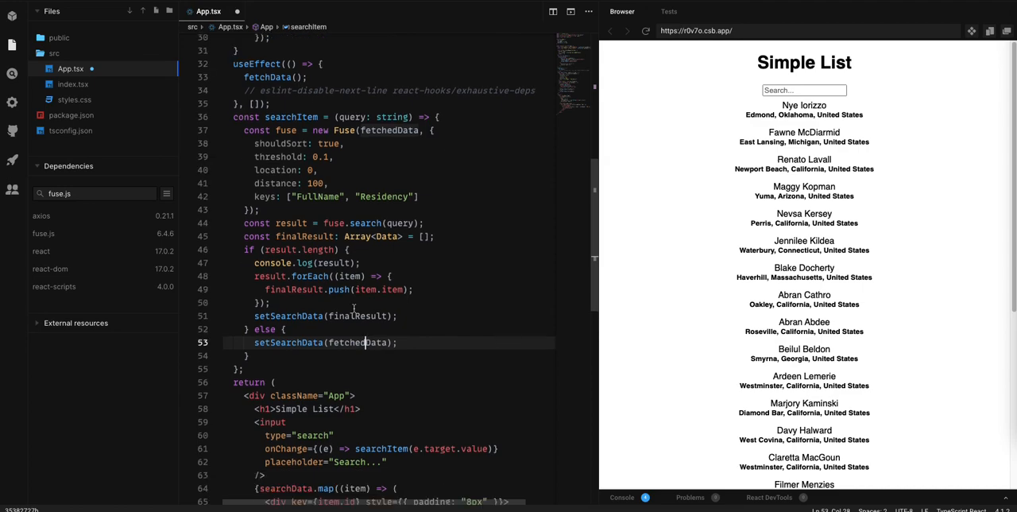
scroll(down, 3)
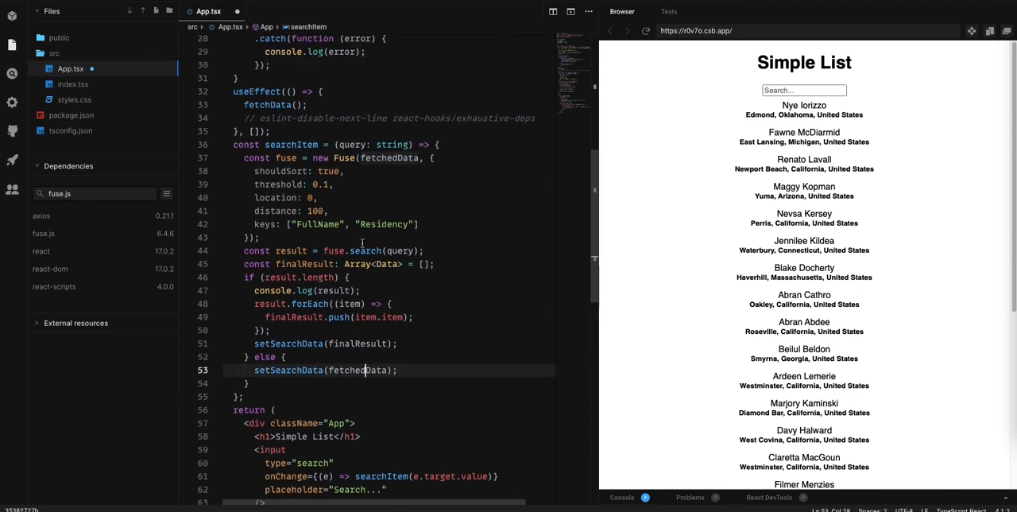
click(804, 89)
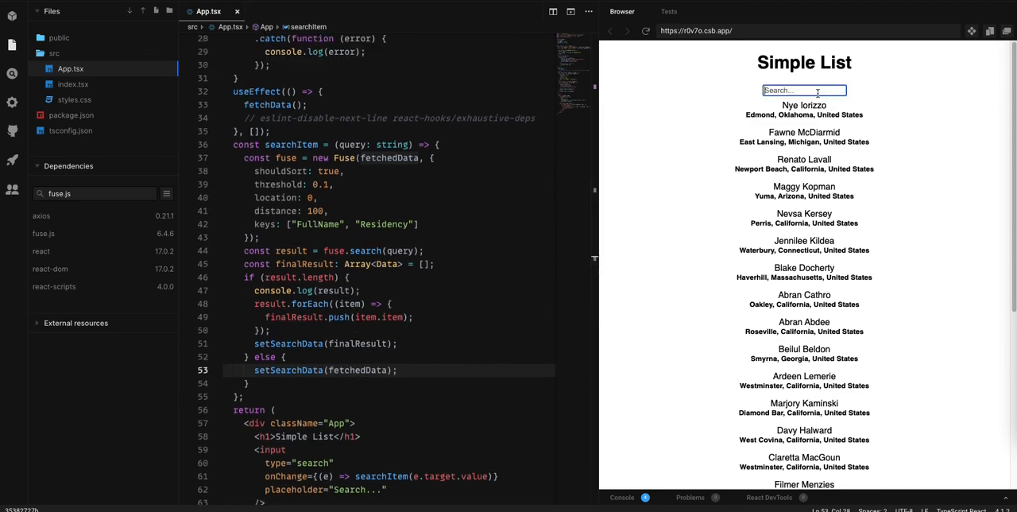
text(n)
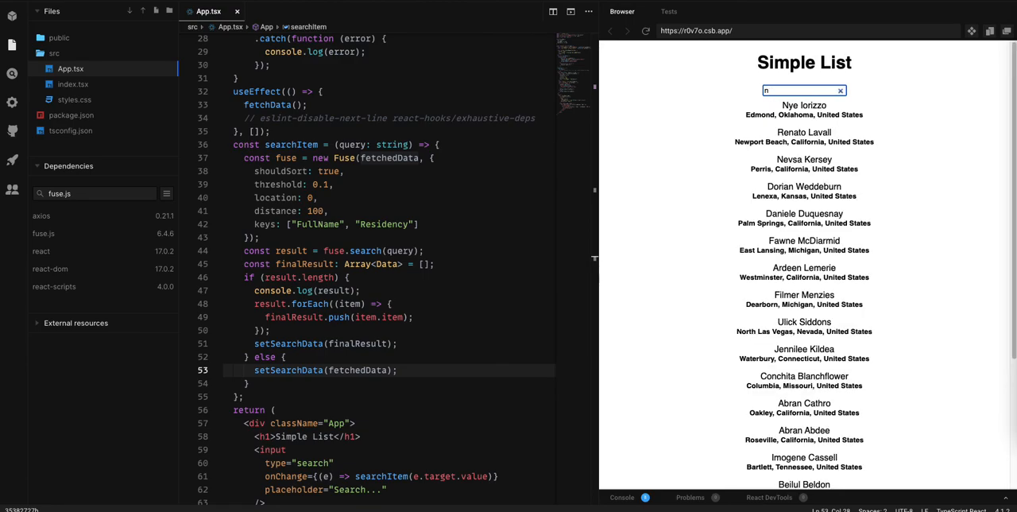
text(fa)
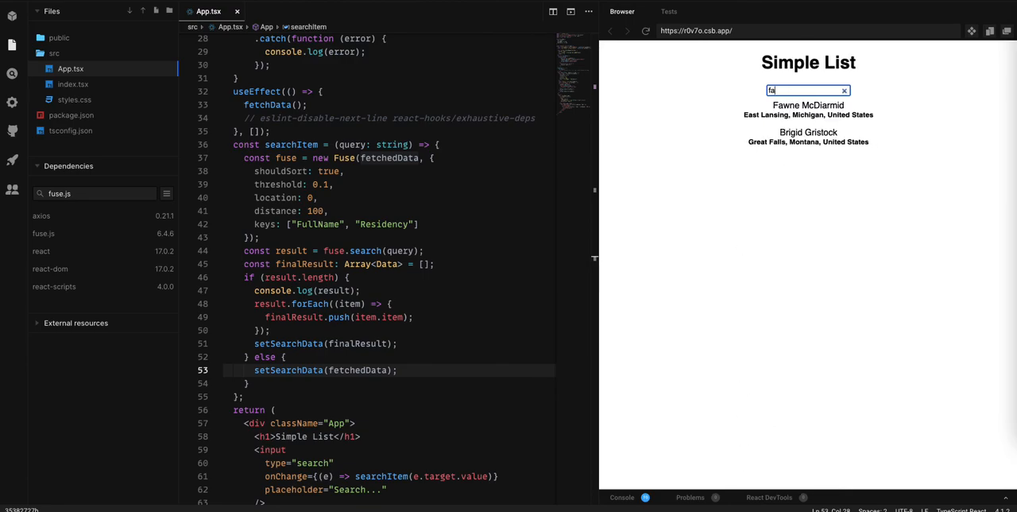